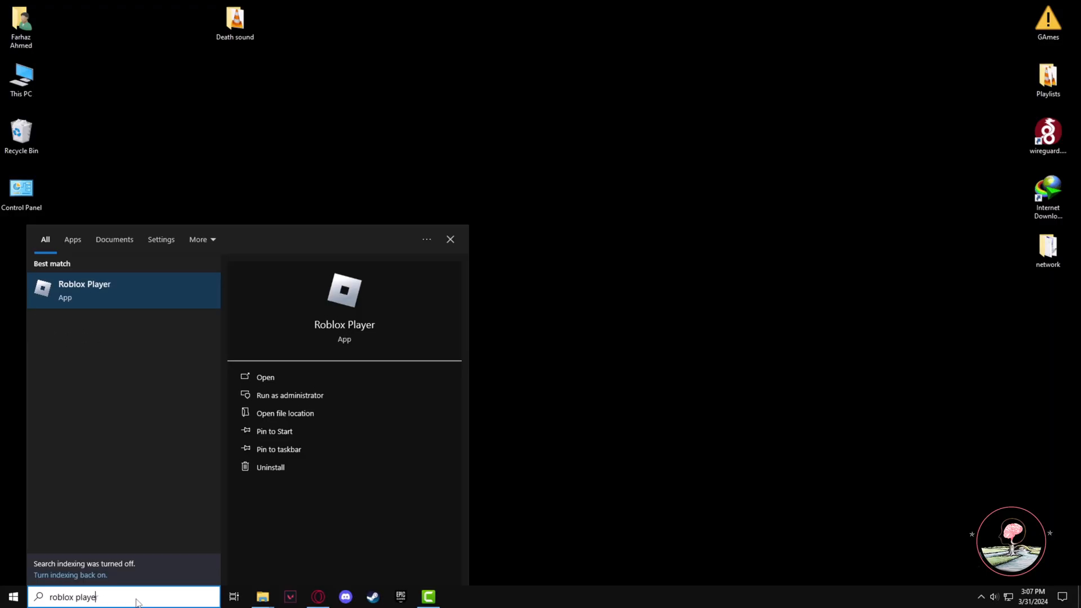
pyautogui.moveTo(294, 413)
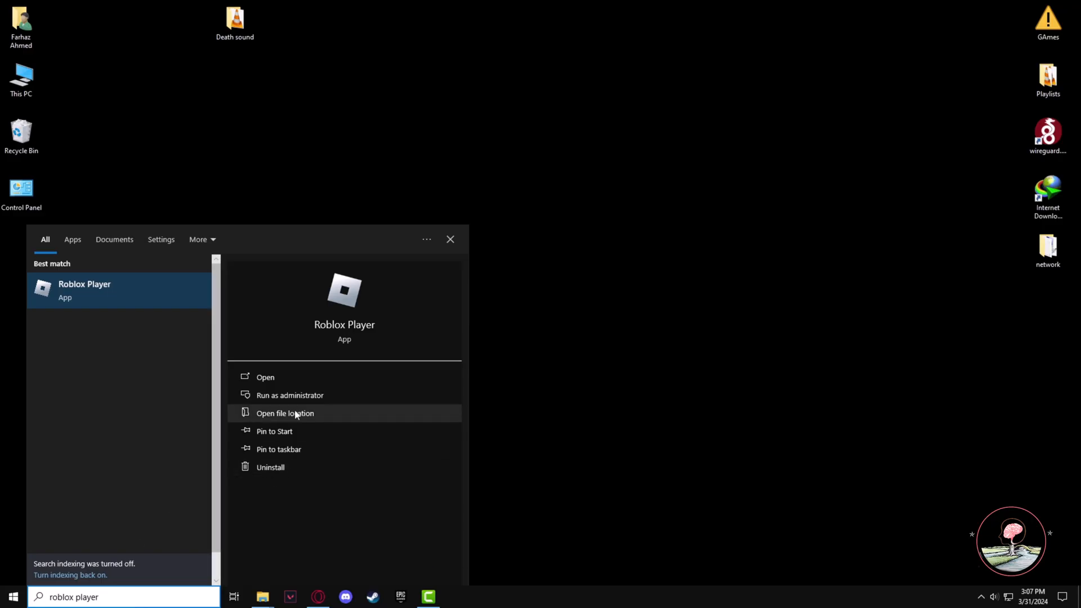
pyautogui.moveTo(283, 417)
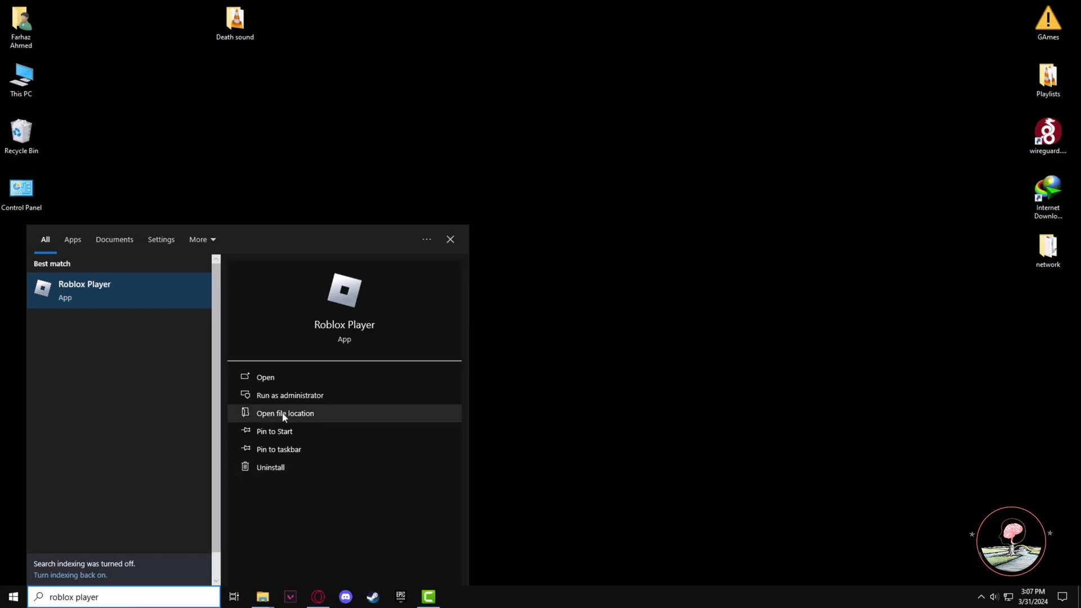
# - Open the Roblox Player shortcut's file location from the search results
pyautogui.click(285, 413)
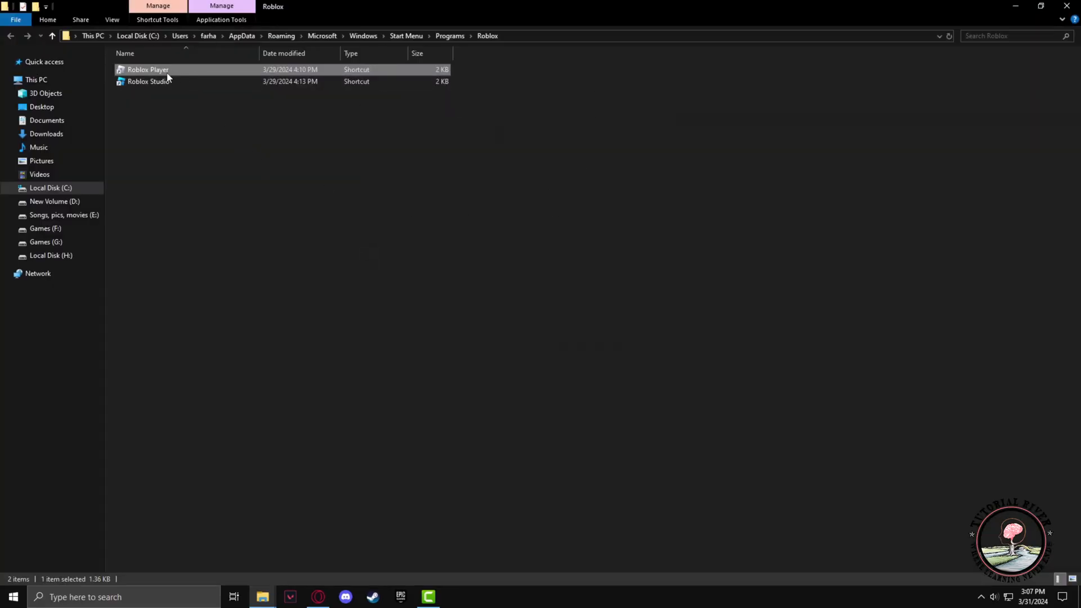
# - Open the Roblox Player shortcut's target folder via Properties, then close Properties
pyautogui.rightClick(165, 69)
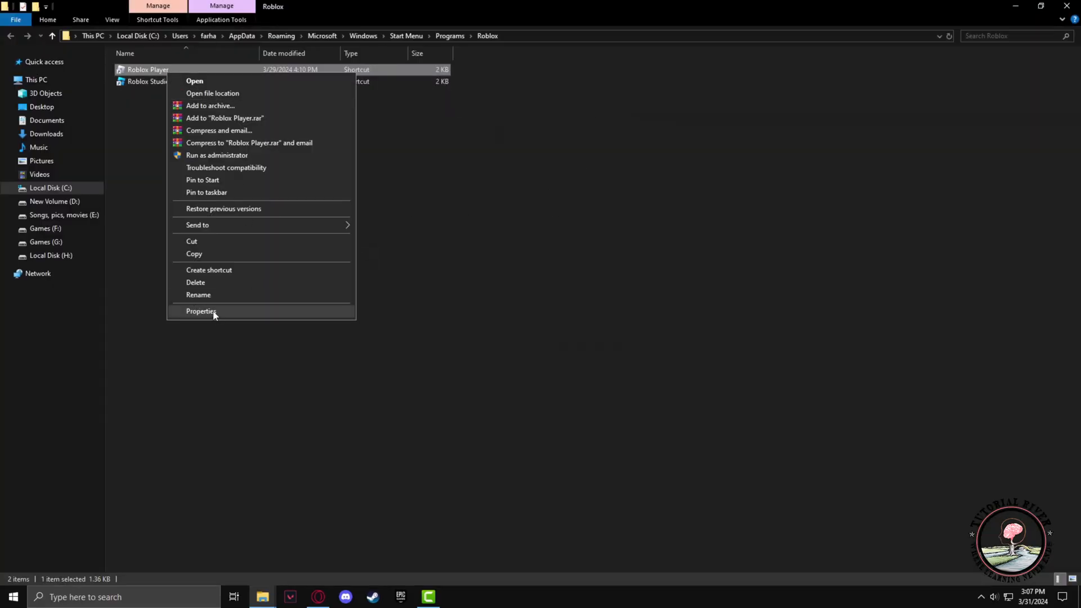
pyautogui.click(202, 311)
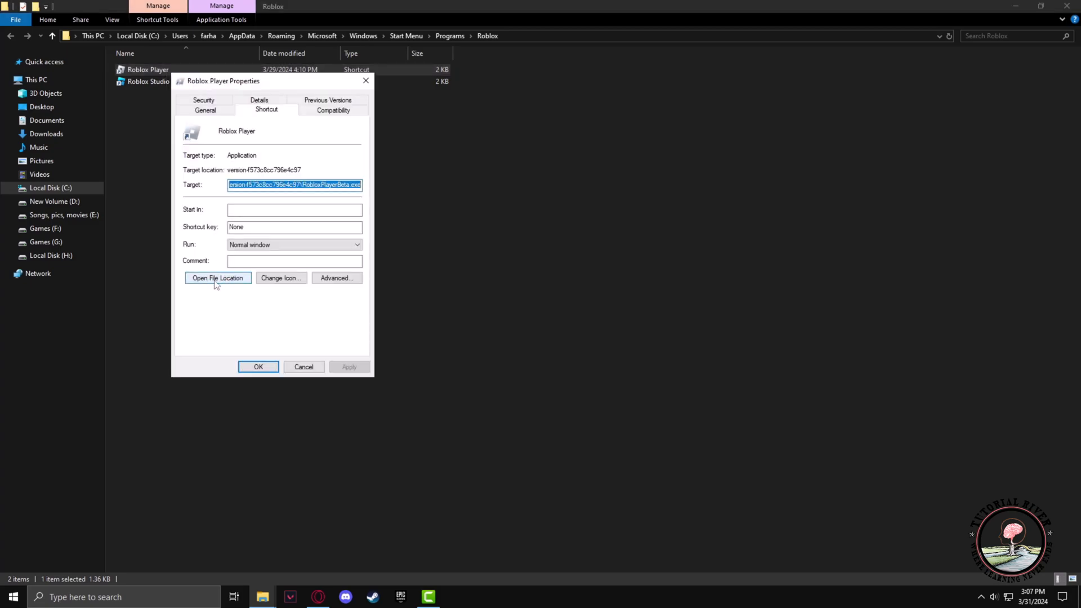
pyautogui.click(216, 278)
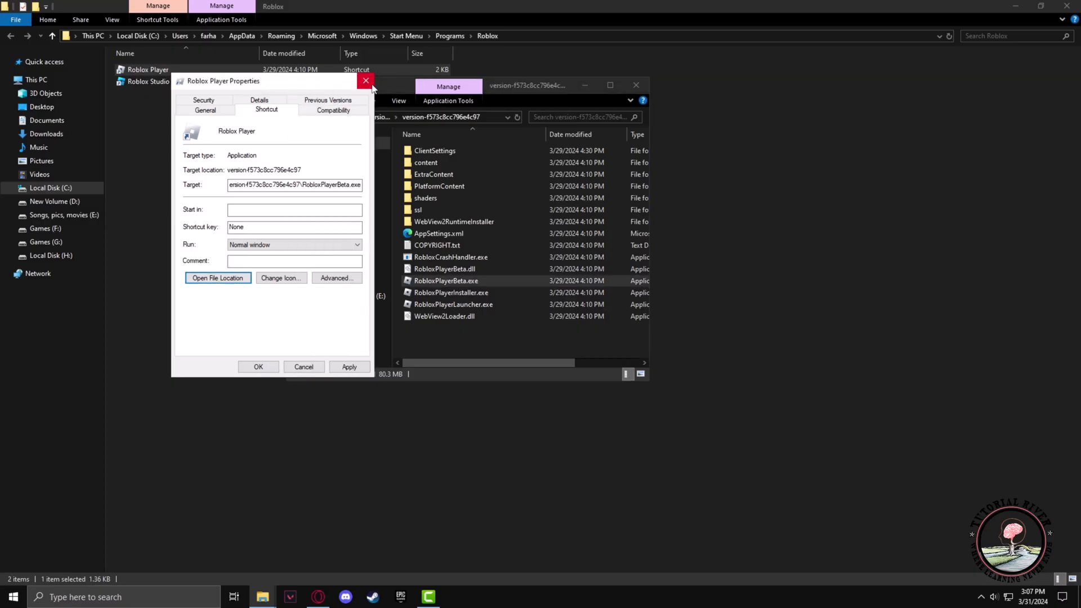
pyautogui.click(367, 81)
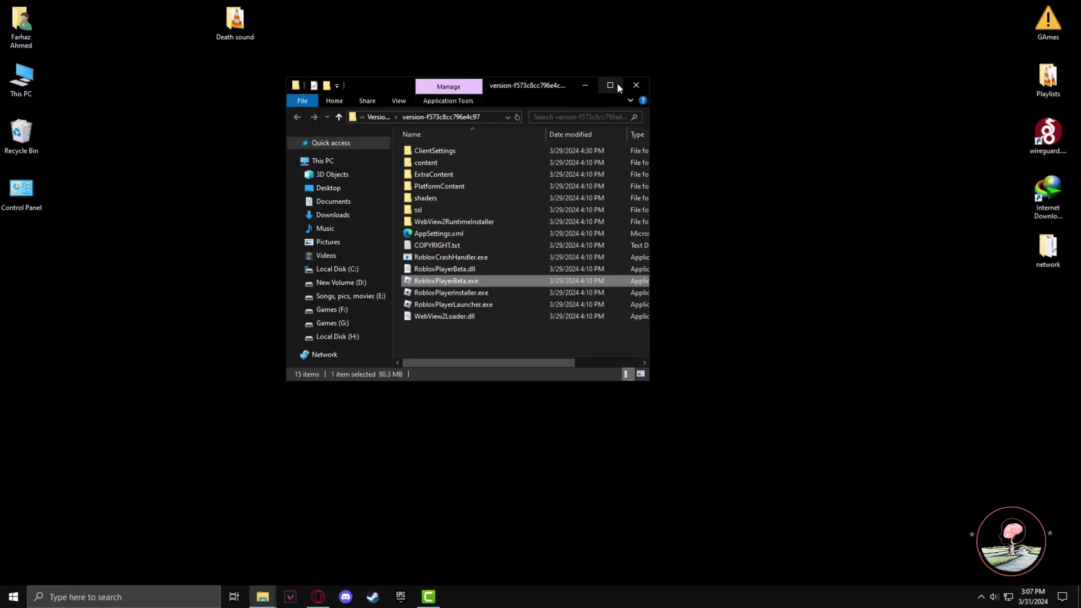
# - Maximize the window, open content > sounds, and select ouch.ogg
pyautogui.click(610, 85)
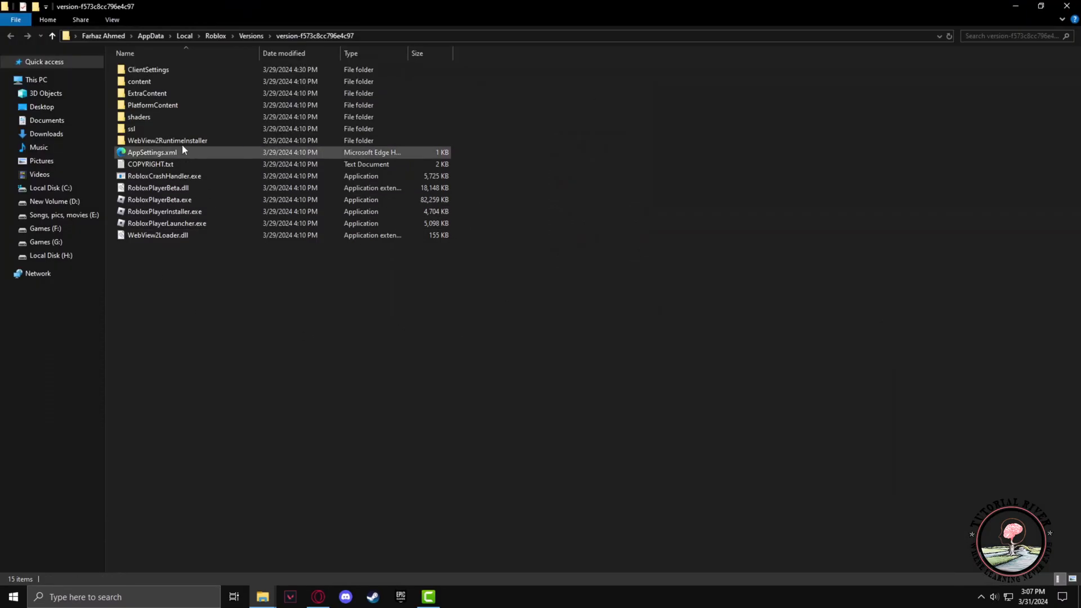
pyautogui.moveTo(138, 81)
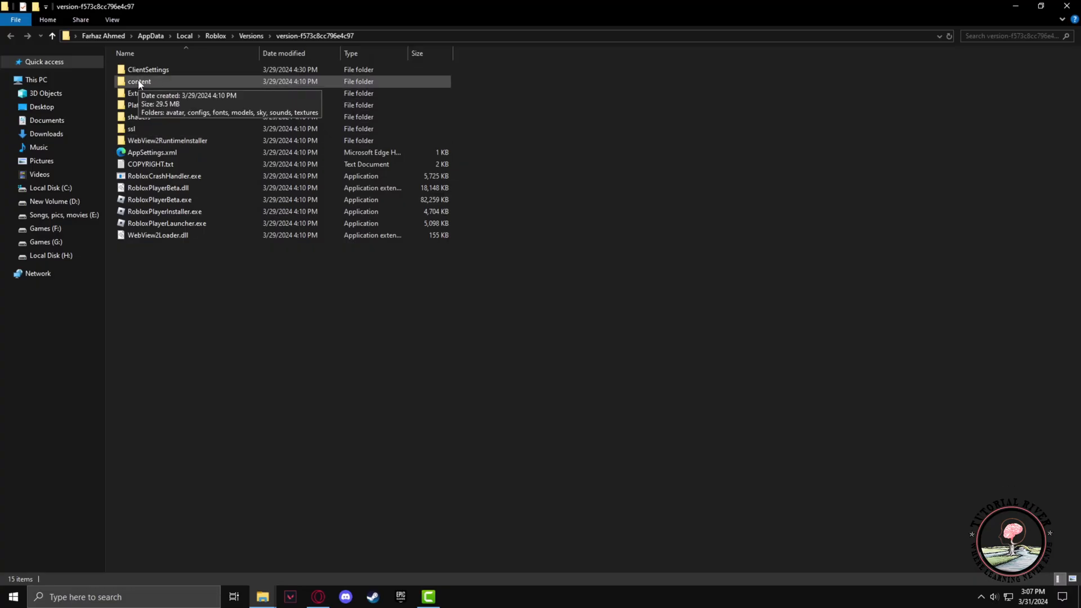
pyautogui.doubleClick(138, 81)
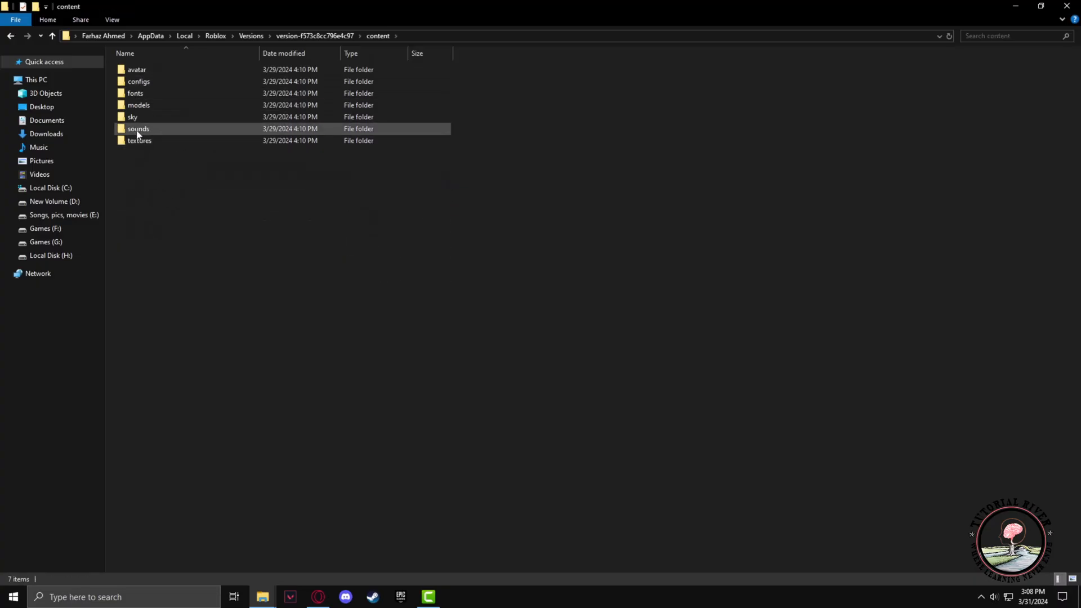
pyautogui.doubleClick(137, 129)
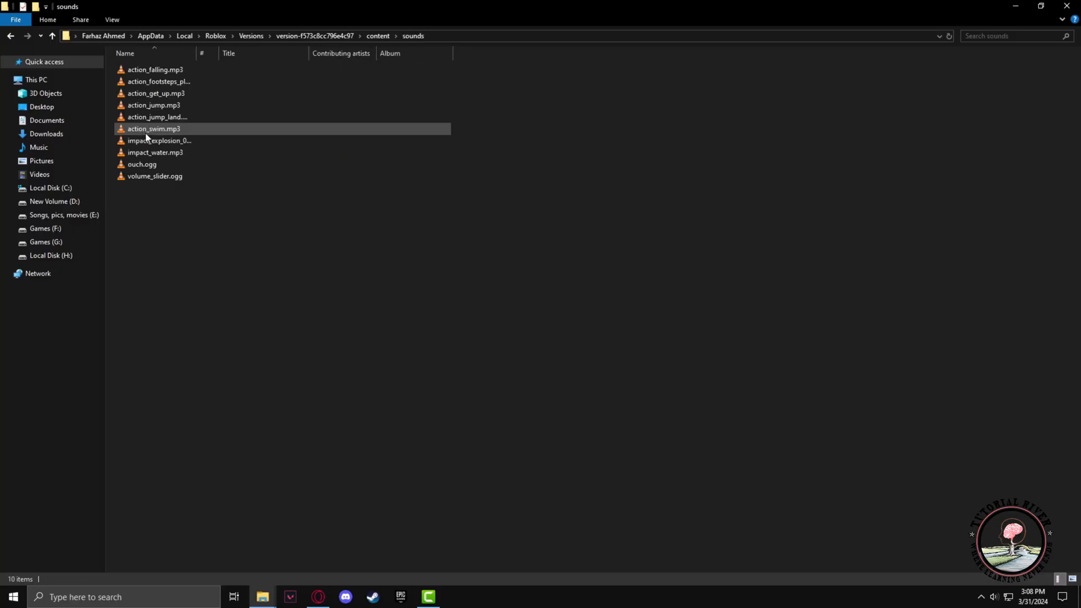
pyautogui.click(142, 164)
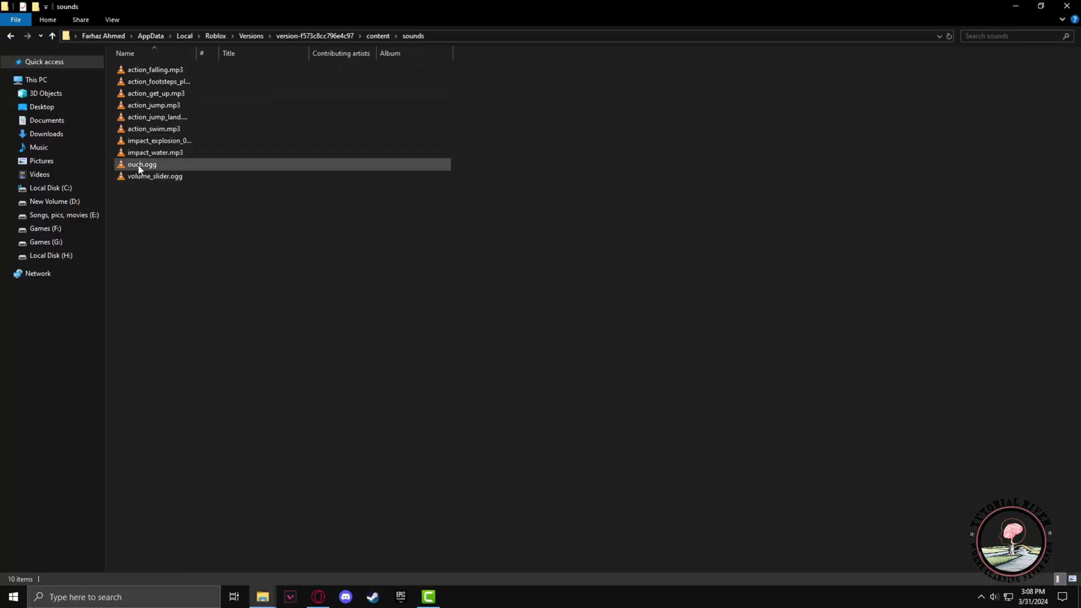
# - Copy the original ouch.ogg, then bring up options for the custom ouch.ogg
pyautogui.rightClick(141, 164)
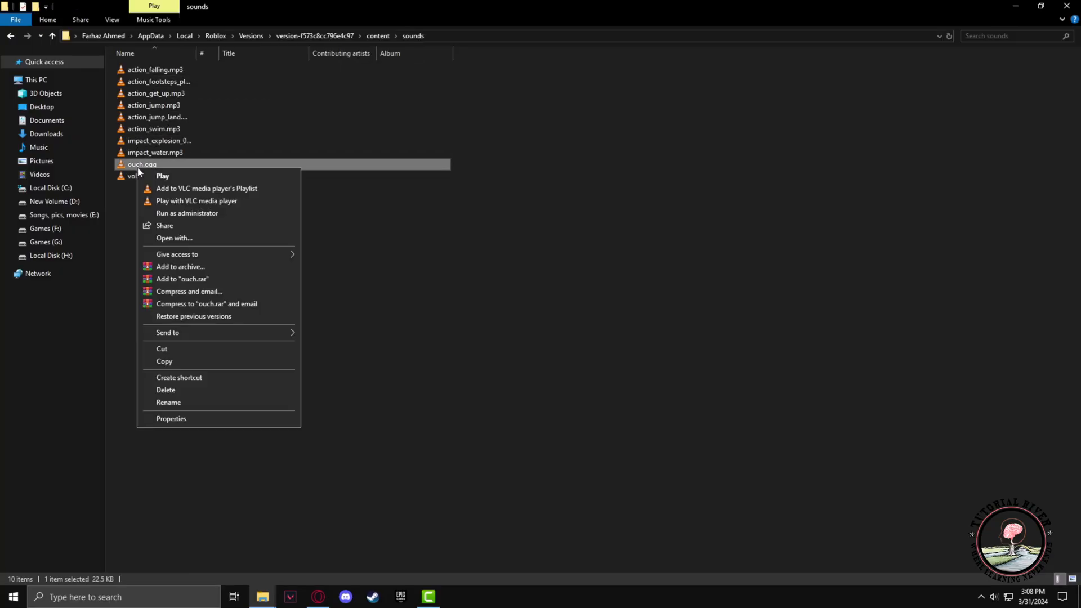
pyautogui.click(307, 295)
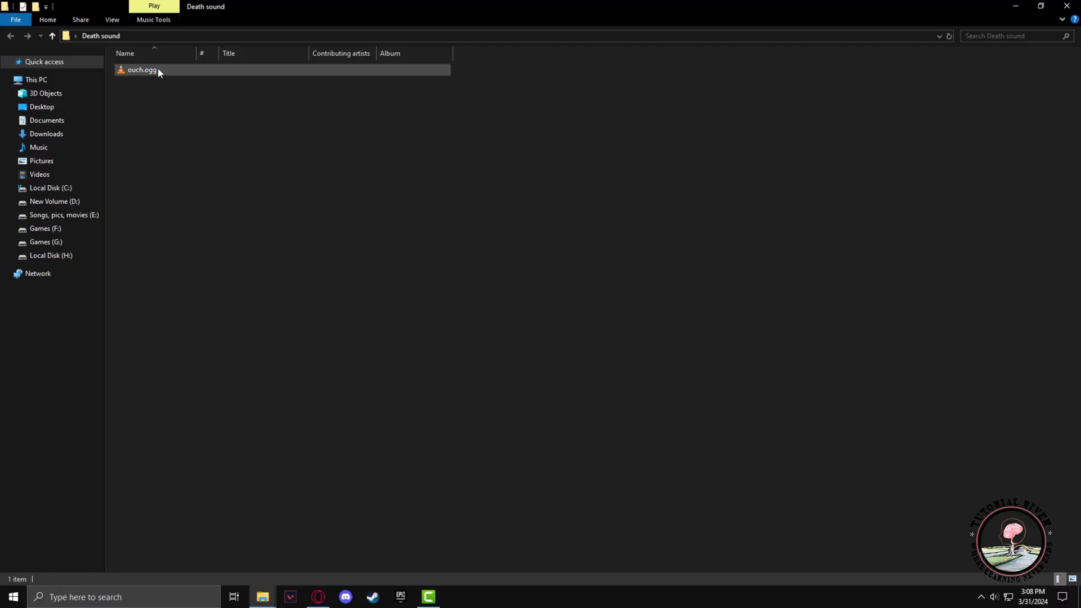
pyautogui.rightClick(141, 69)
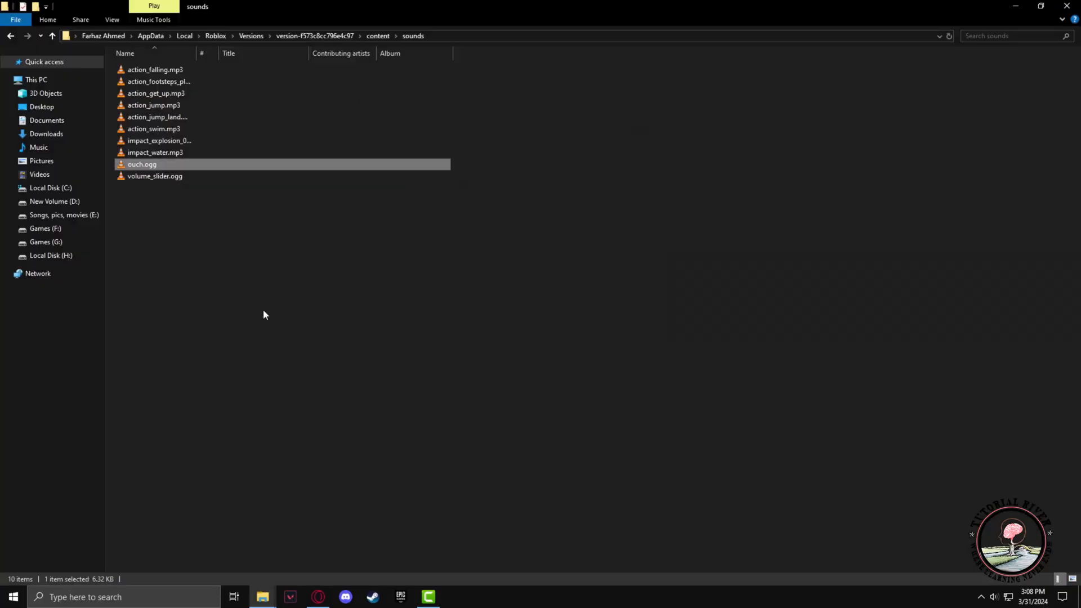
pyautogui.moveTo(155, 176)
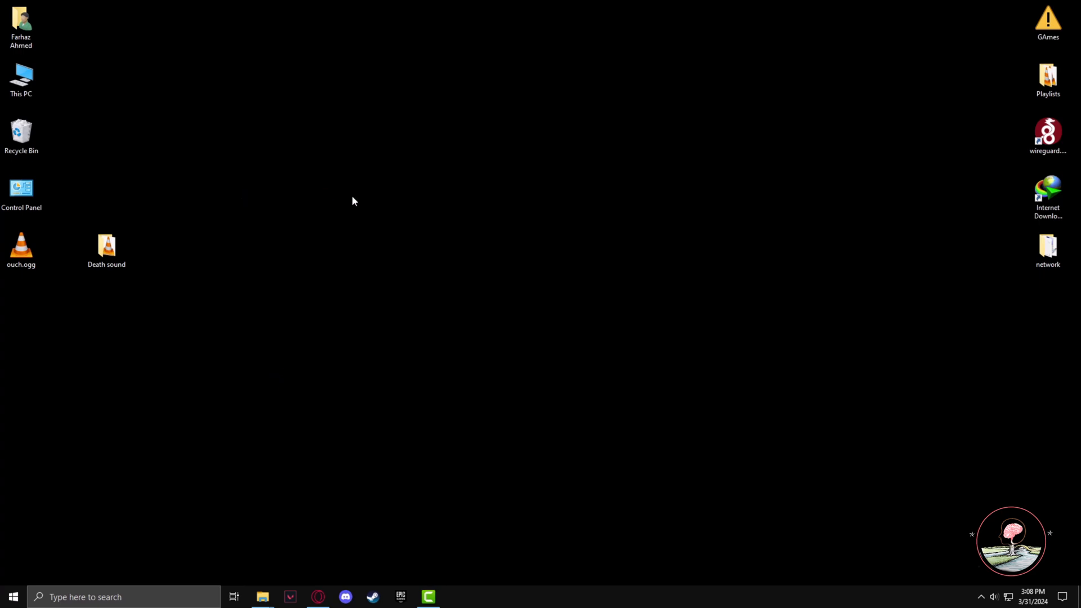
pyautogui.moveTo(358, 207)
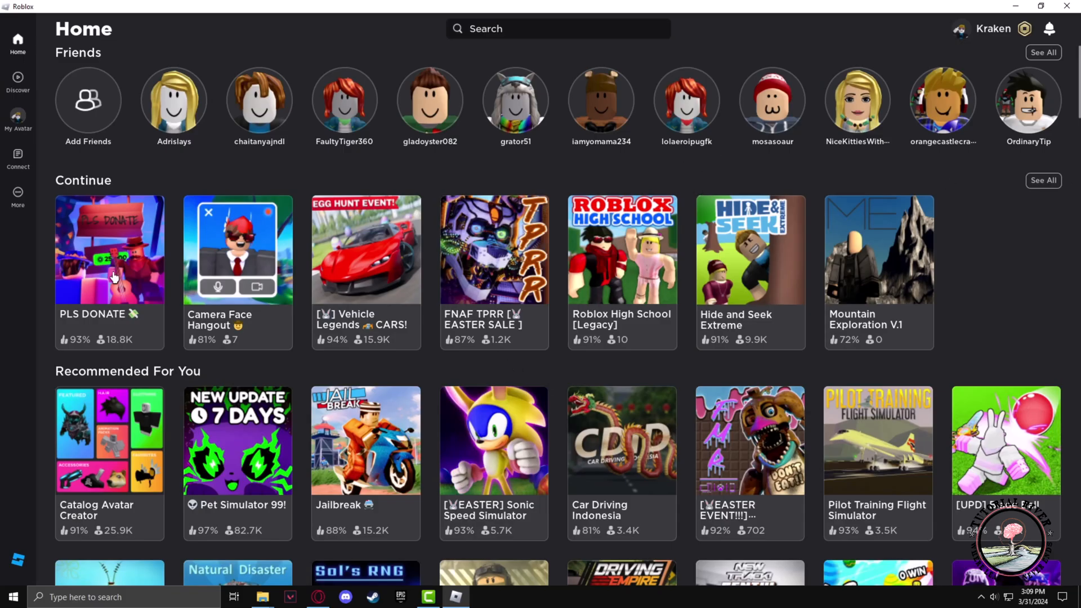
pyautogui.moveTo(946, 292)
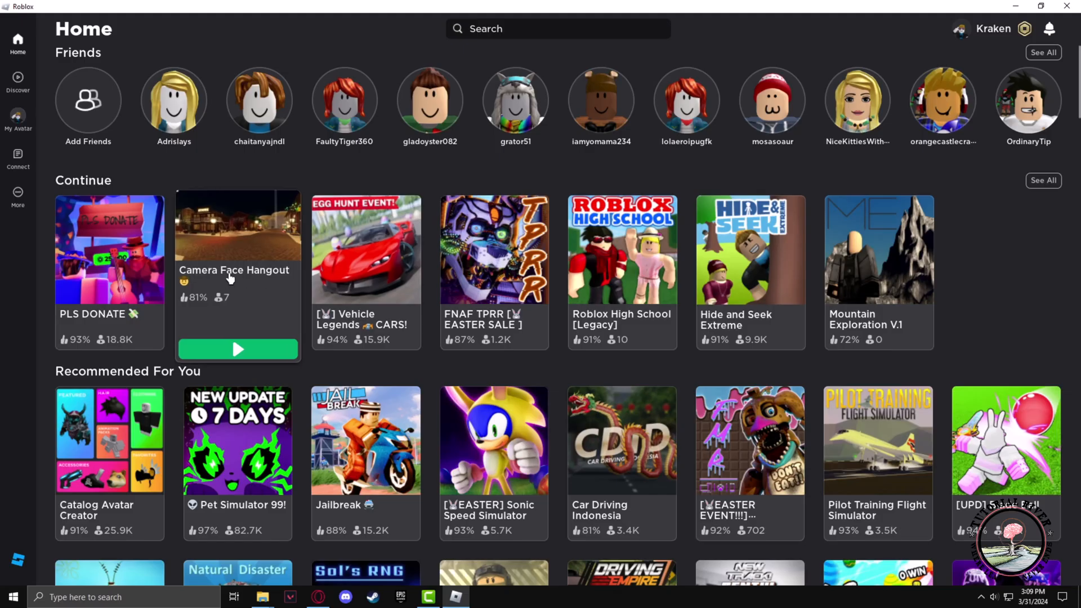
# - Launch Camera Face Hangout from its game page and dismiss the intro screen
pyautogui.click(237, 249)
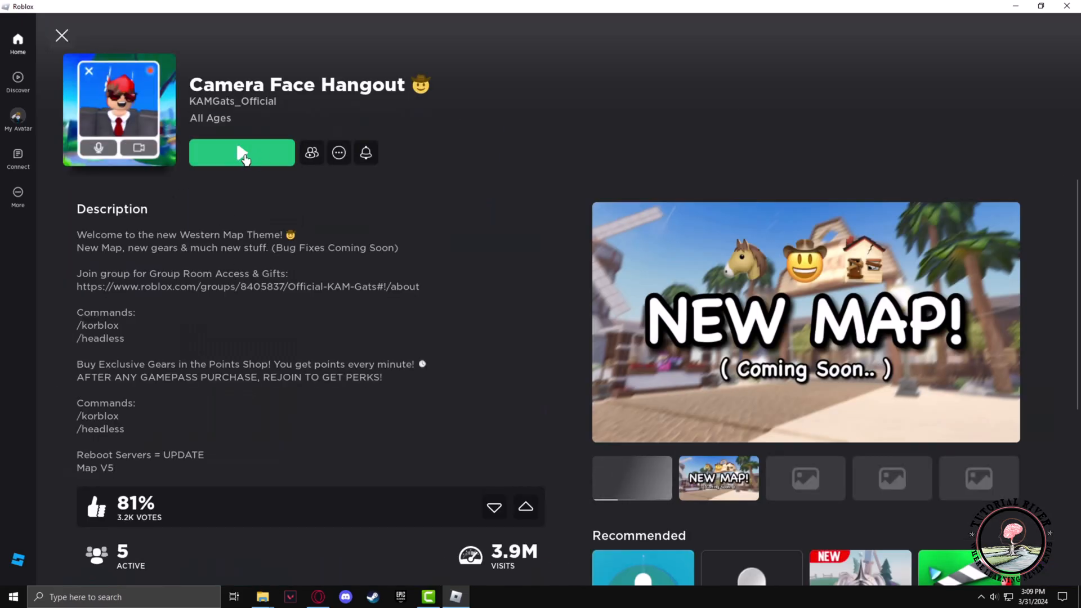
pyautogui.click(242, 152)
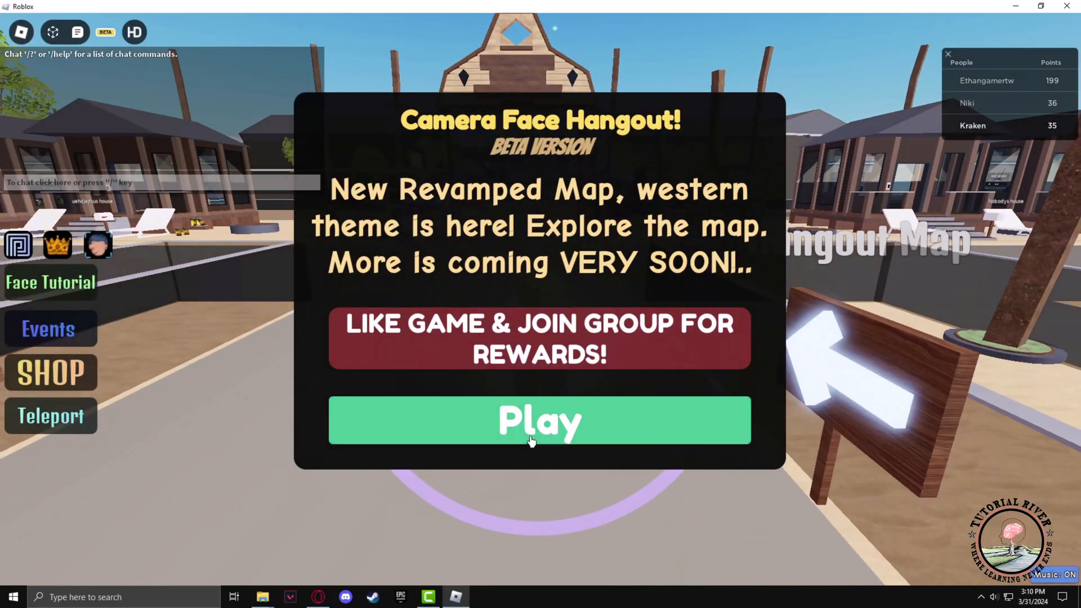
pyautogui.click(540, 420)
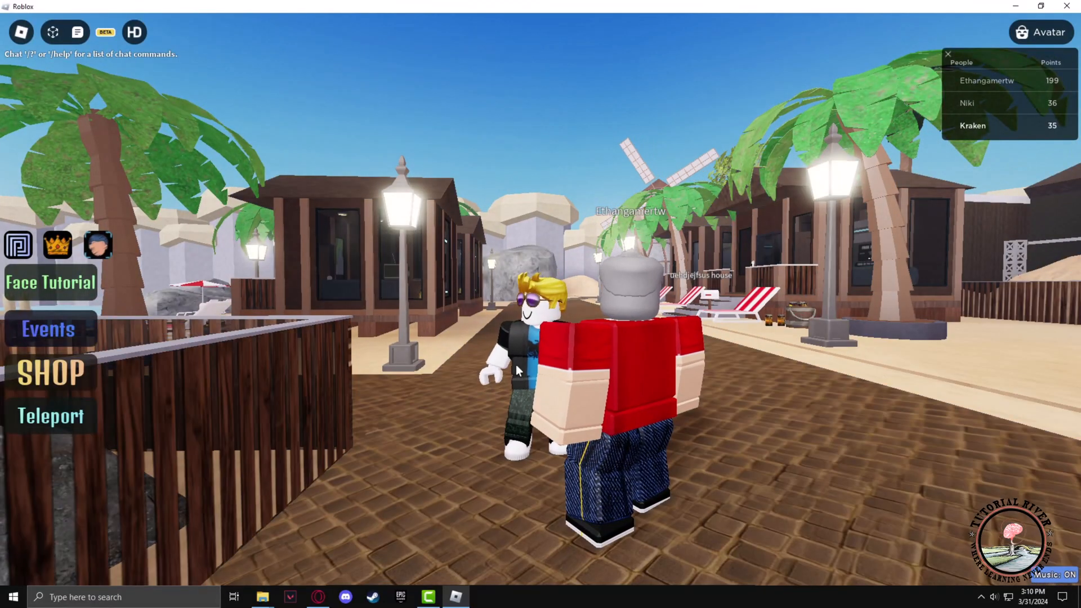
# - In the Esc settings menu, drop Volume to minimum, raise it to full, and resume
pyautogui.press('Escape')
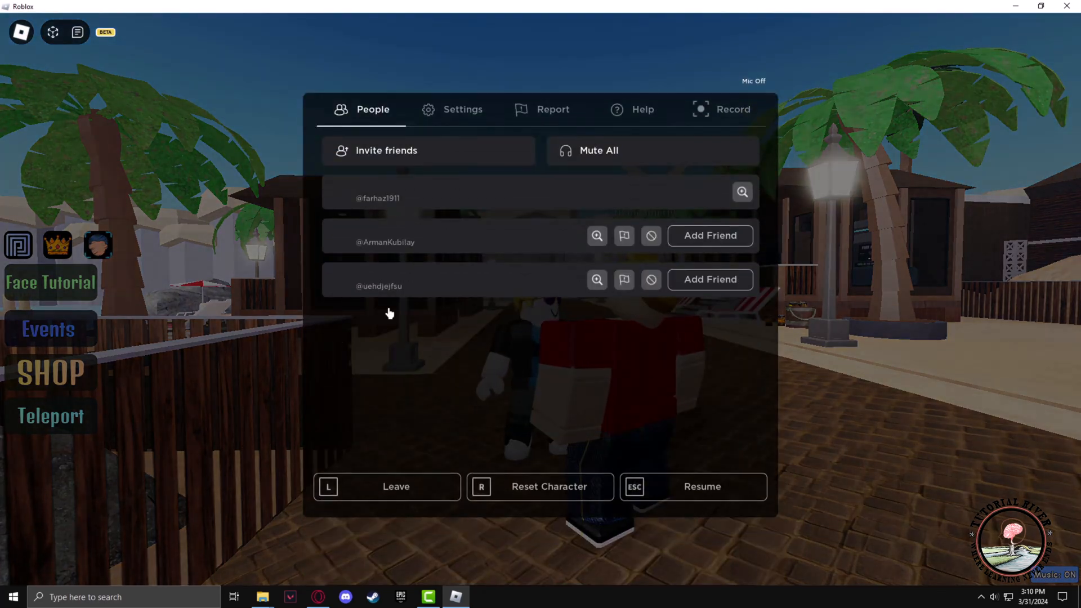
pyautogui.click(452, 109)
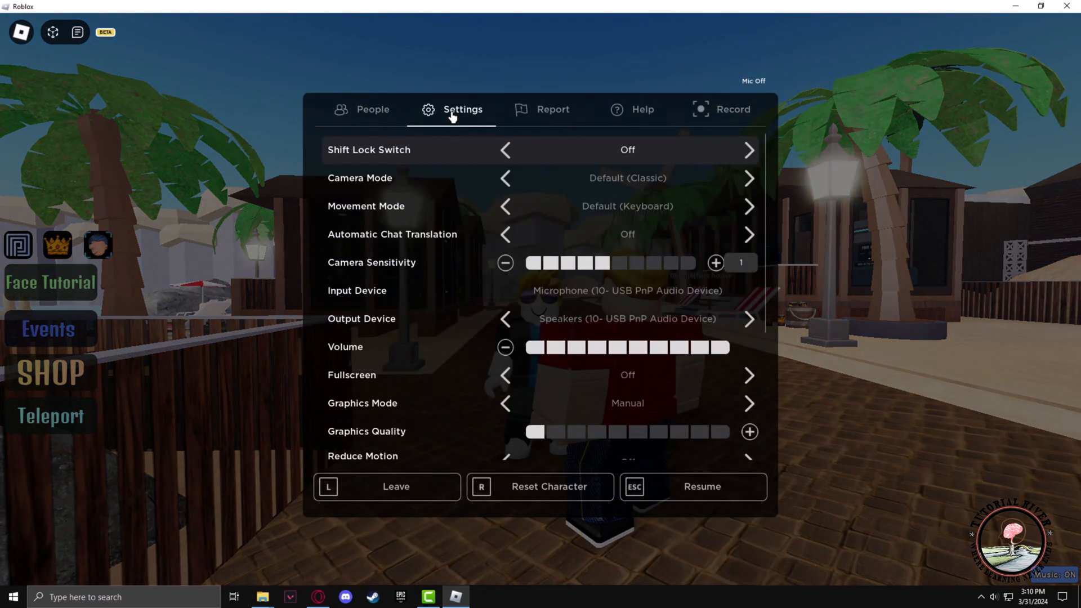
pyautogui.scroll(-3)
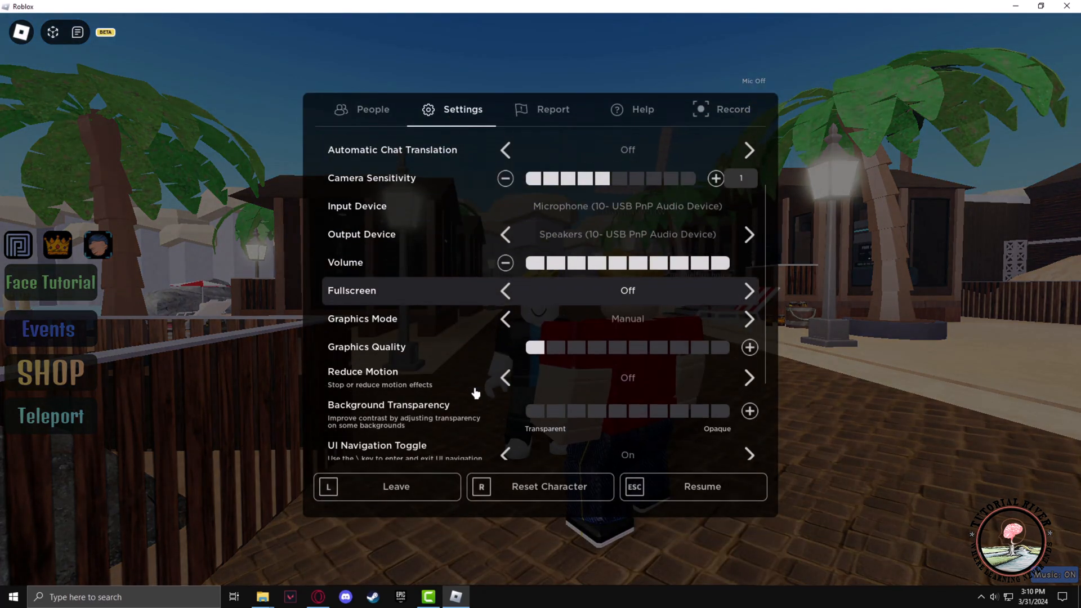
pyautogui.click(505, 263)
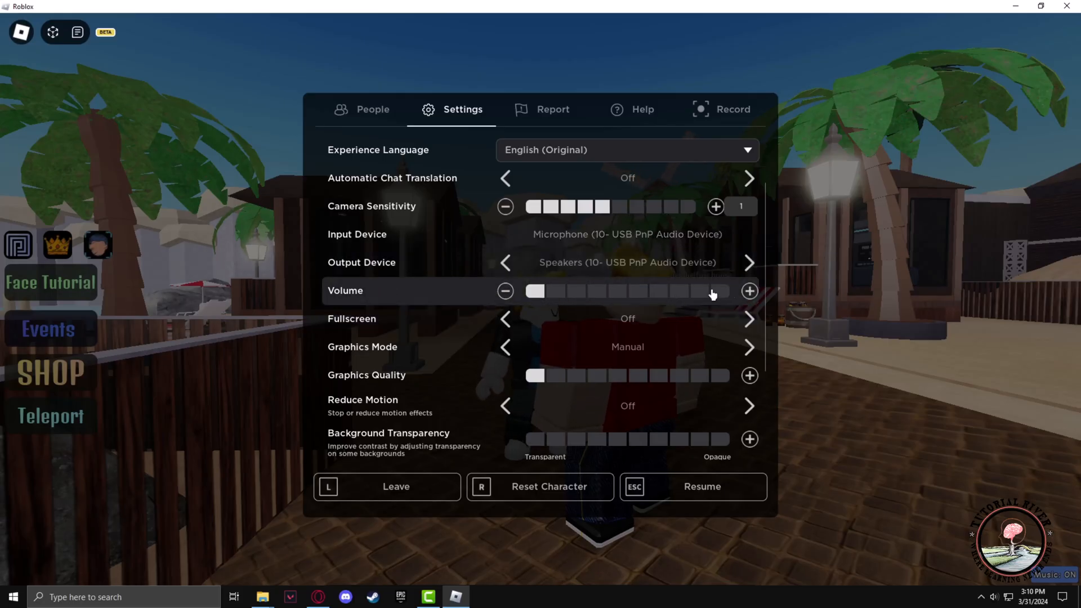
pyautogui.click(749, 292)
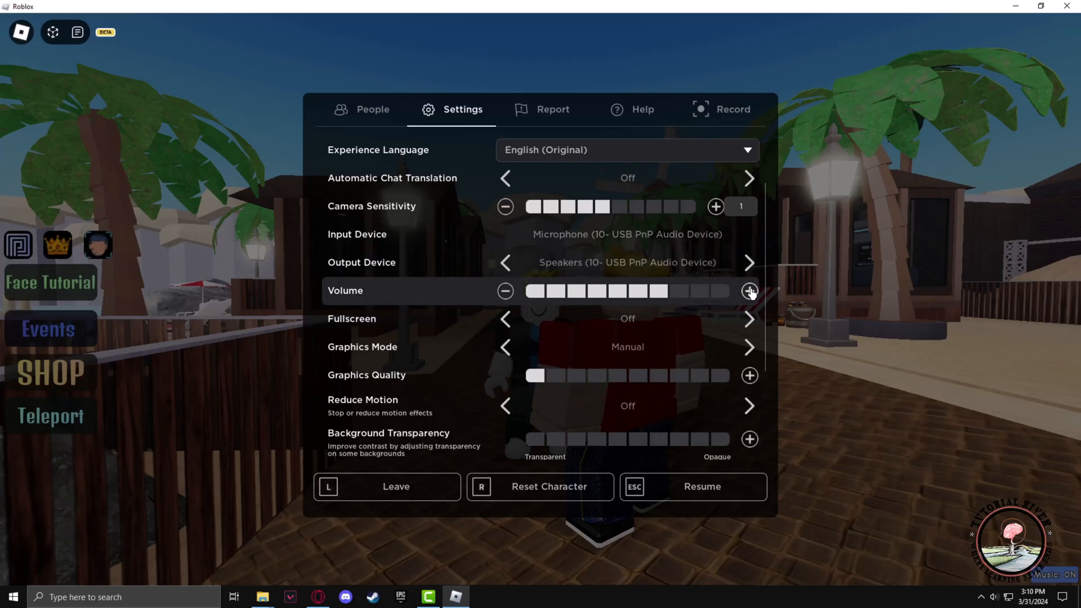
pyautogui.click(750, 291)
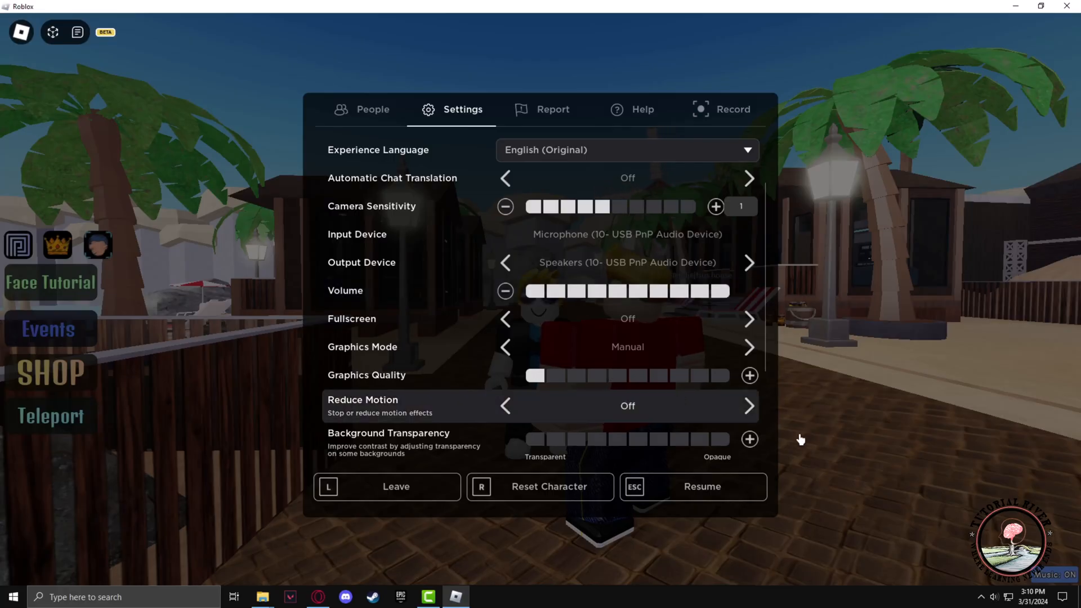
pyautogui.click(701, 486)
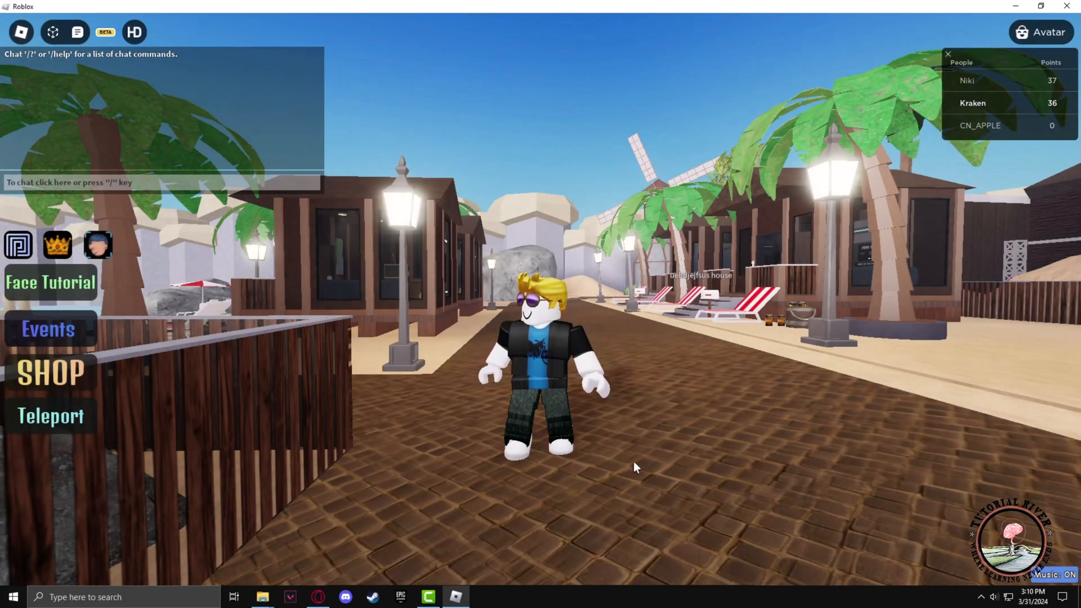